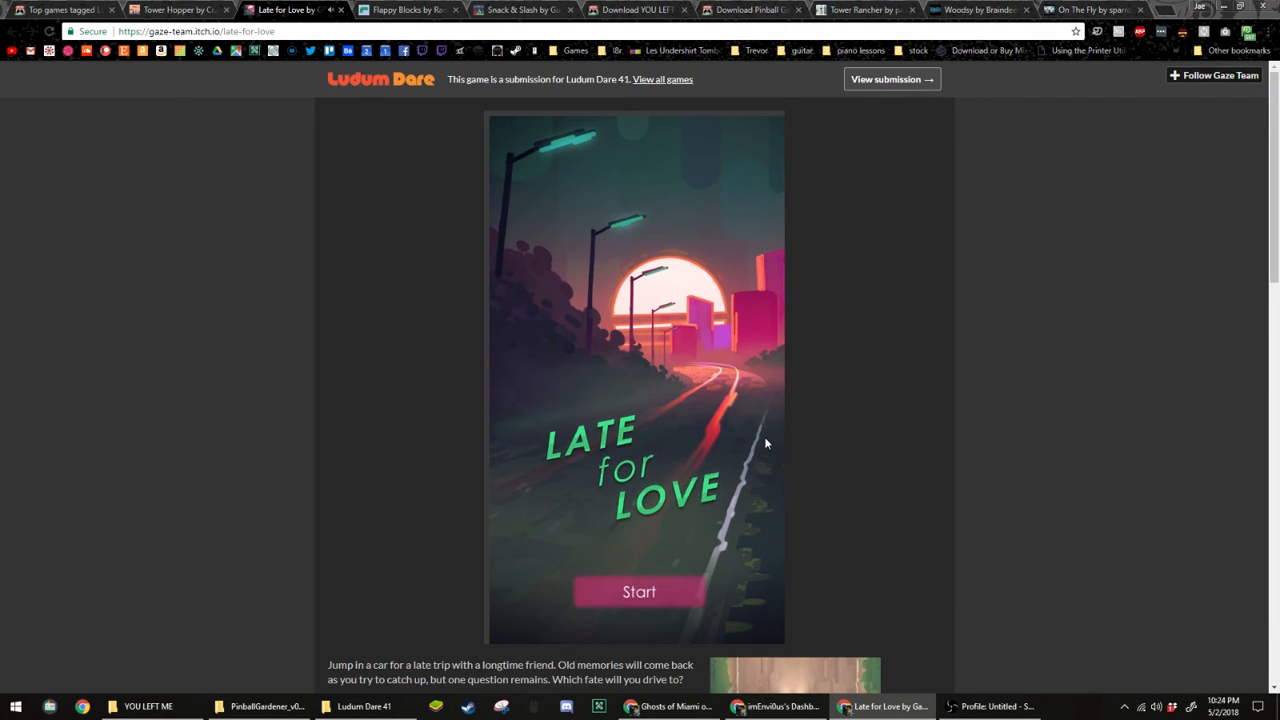
Launch the embedded Late for Love game from its title screen with Start.
click(641, 591)
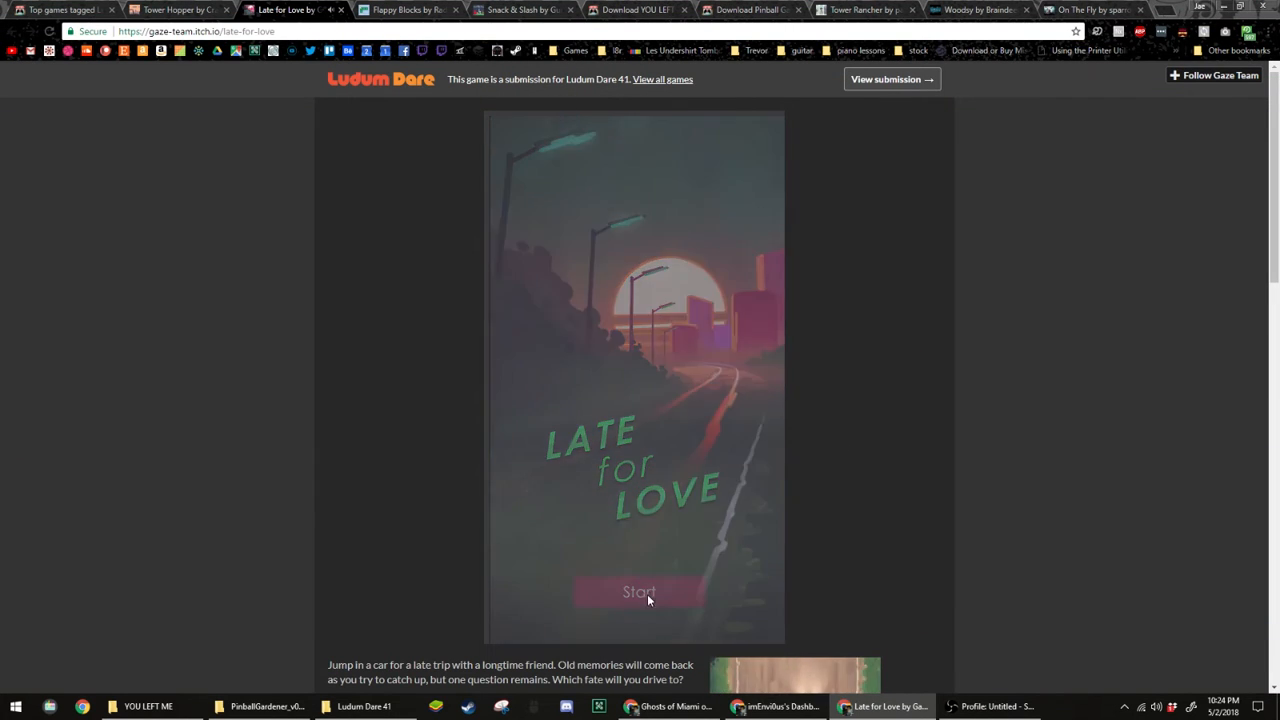
click(639, 591)
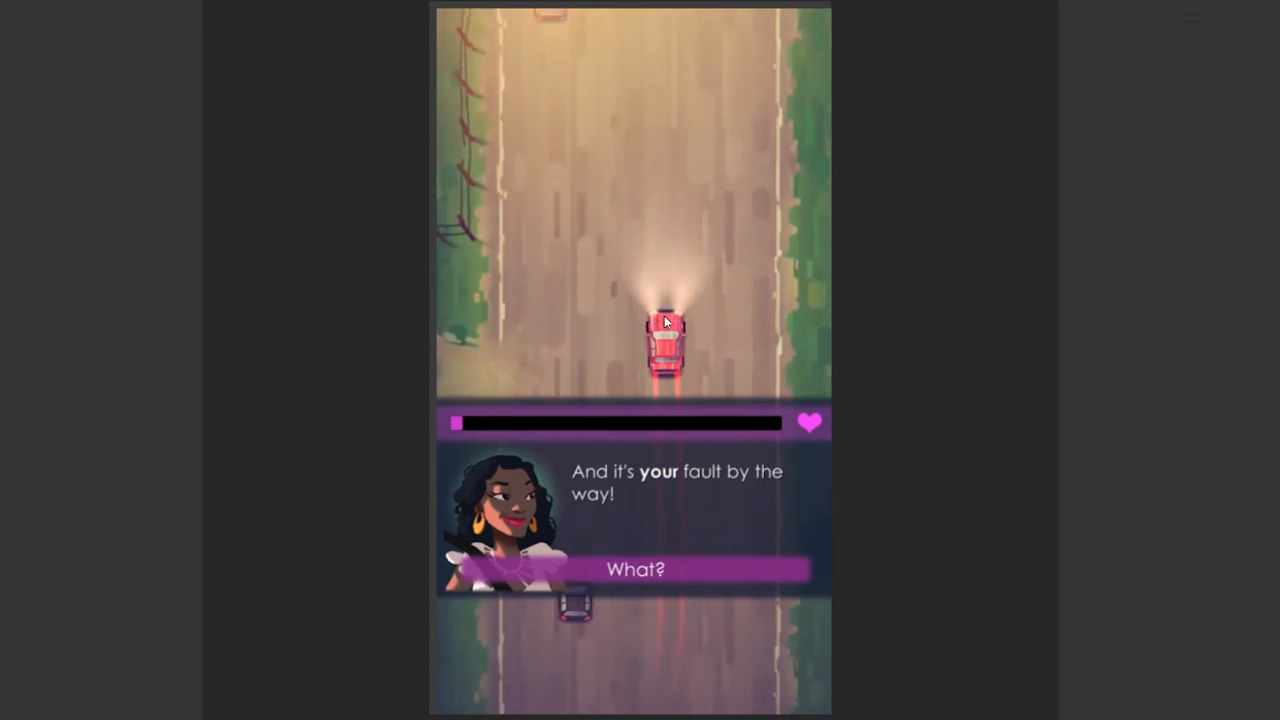
Reply 'What?' when the friend says it's your fault.
click(640, 569)
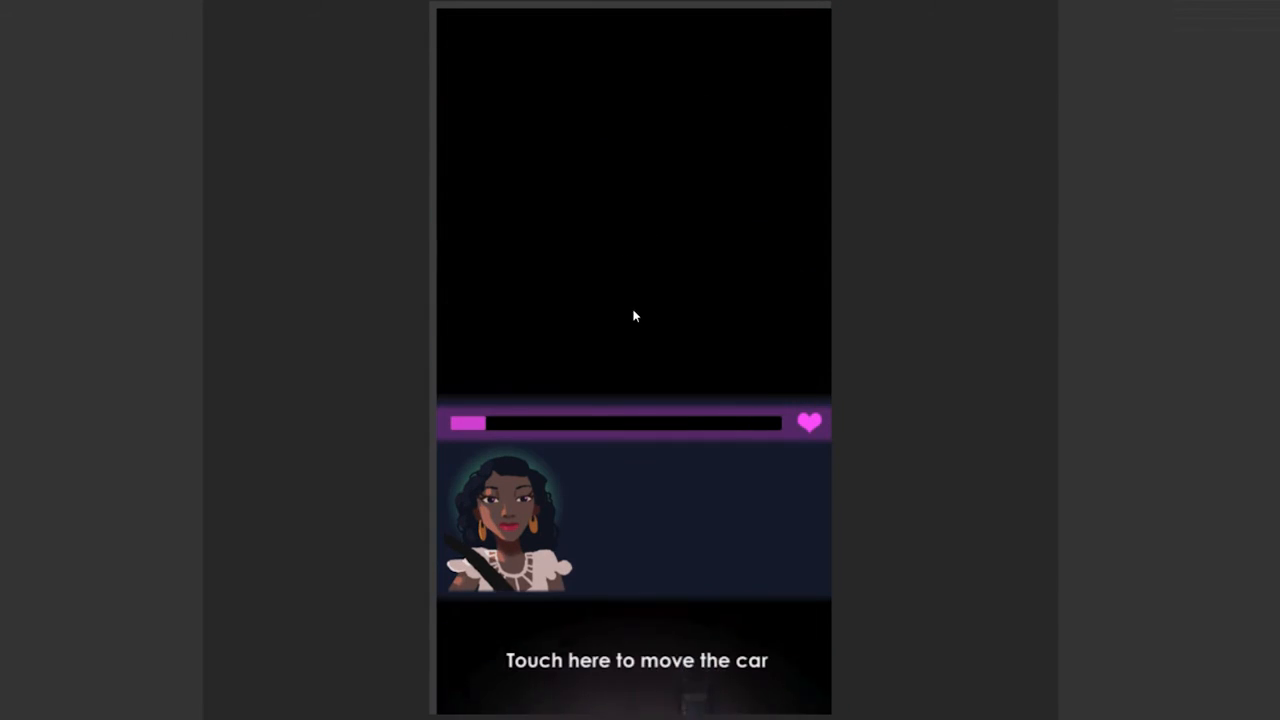
Begin the next stretch of the drive toward the bike-racing question.
click(635, 316)
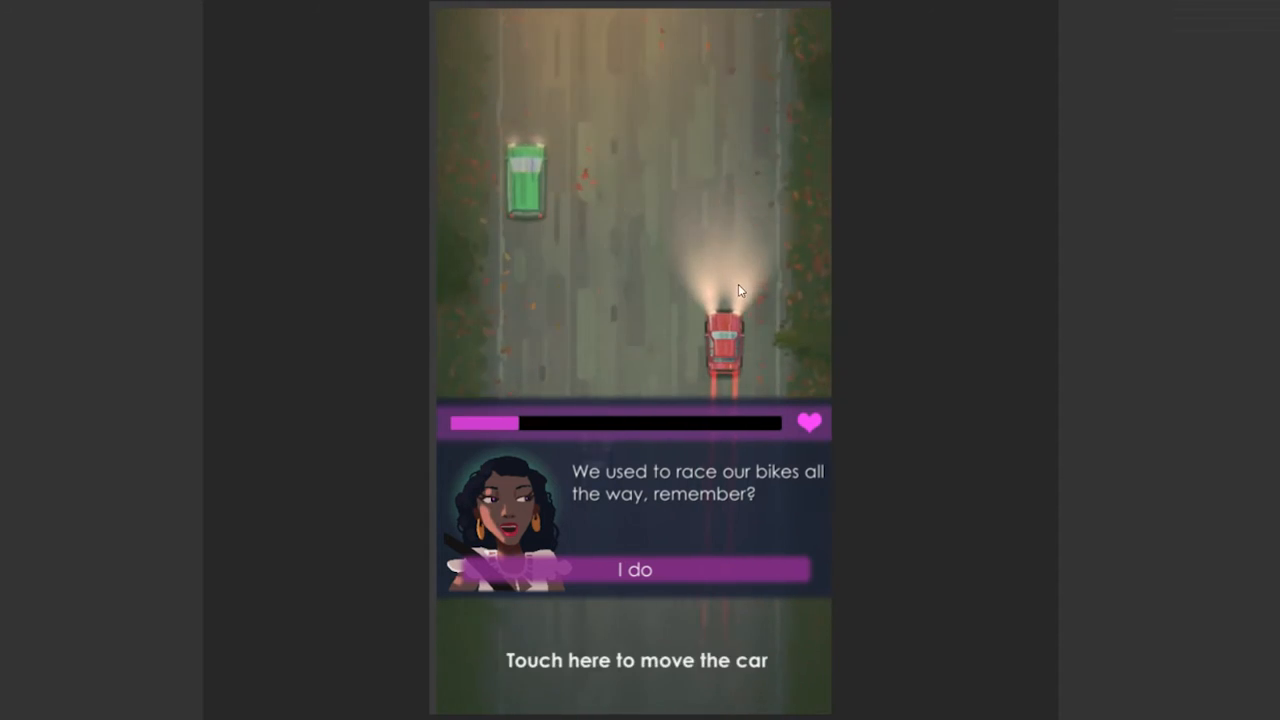
Answer 'I do' about racing bikes, reply about the old bike, and steer around traffic.
click(632, 570)
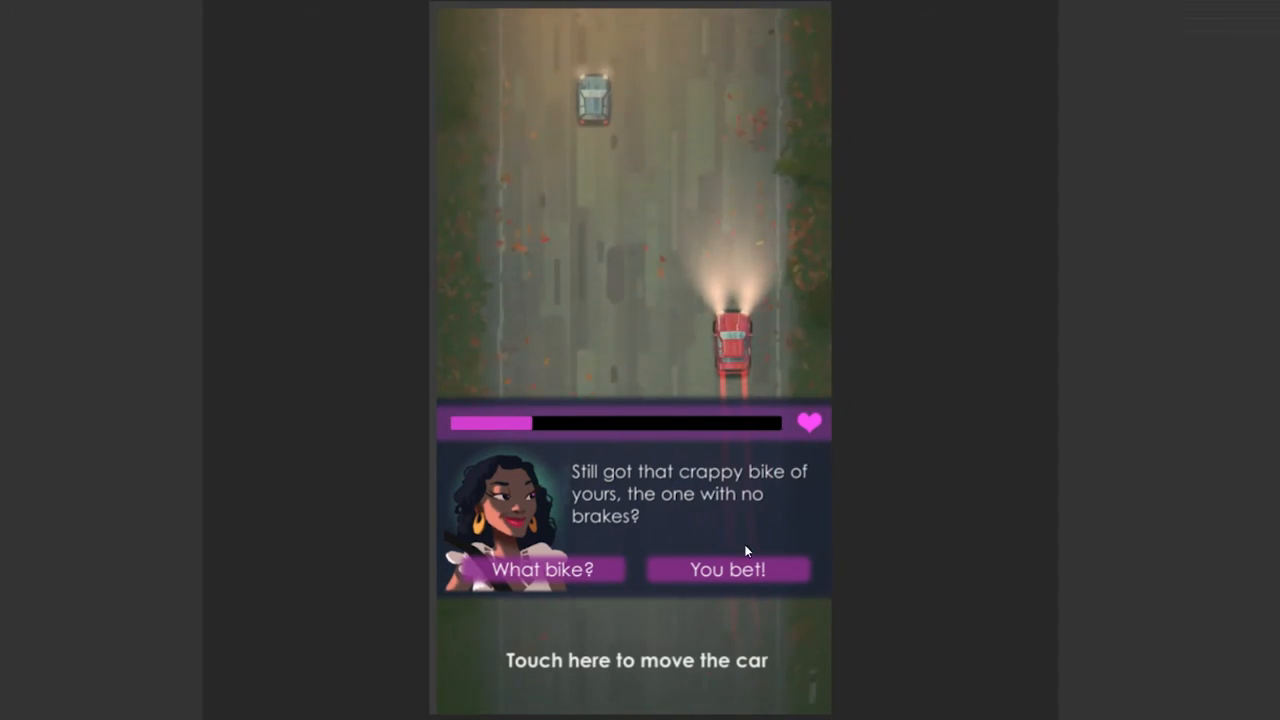
click(727, 568)
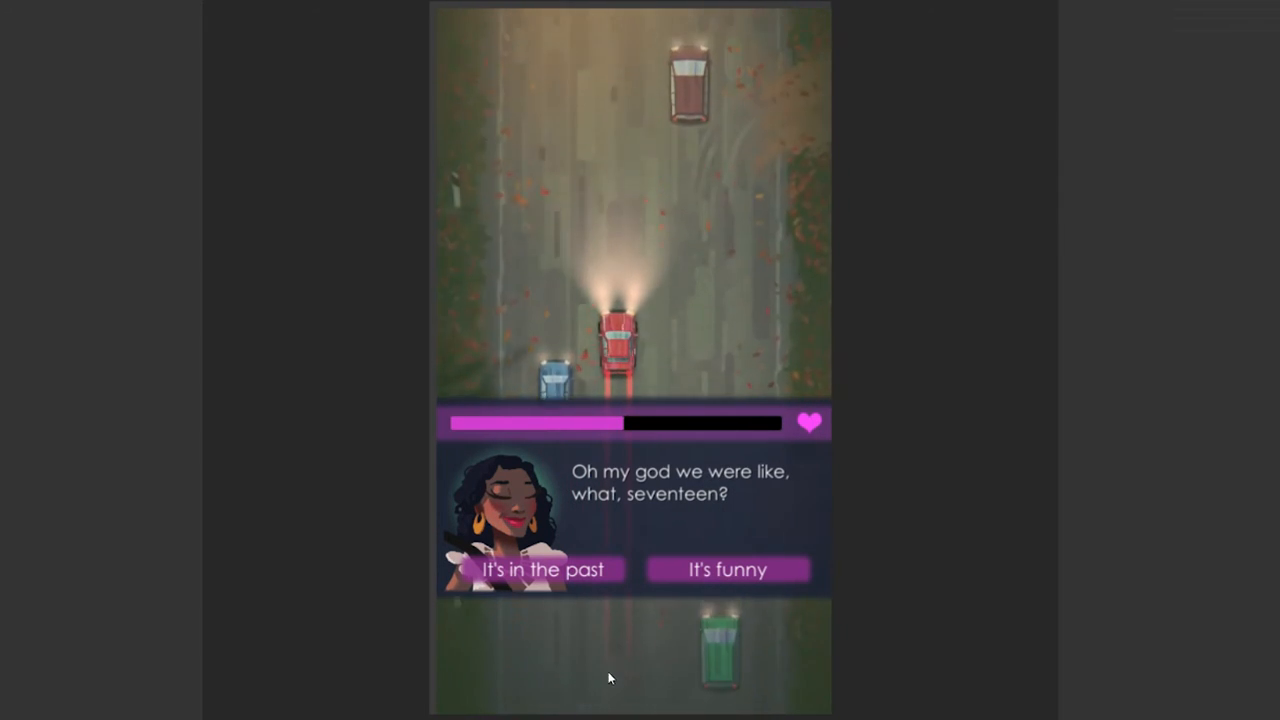
click(534, 569)
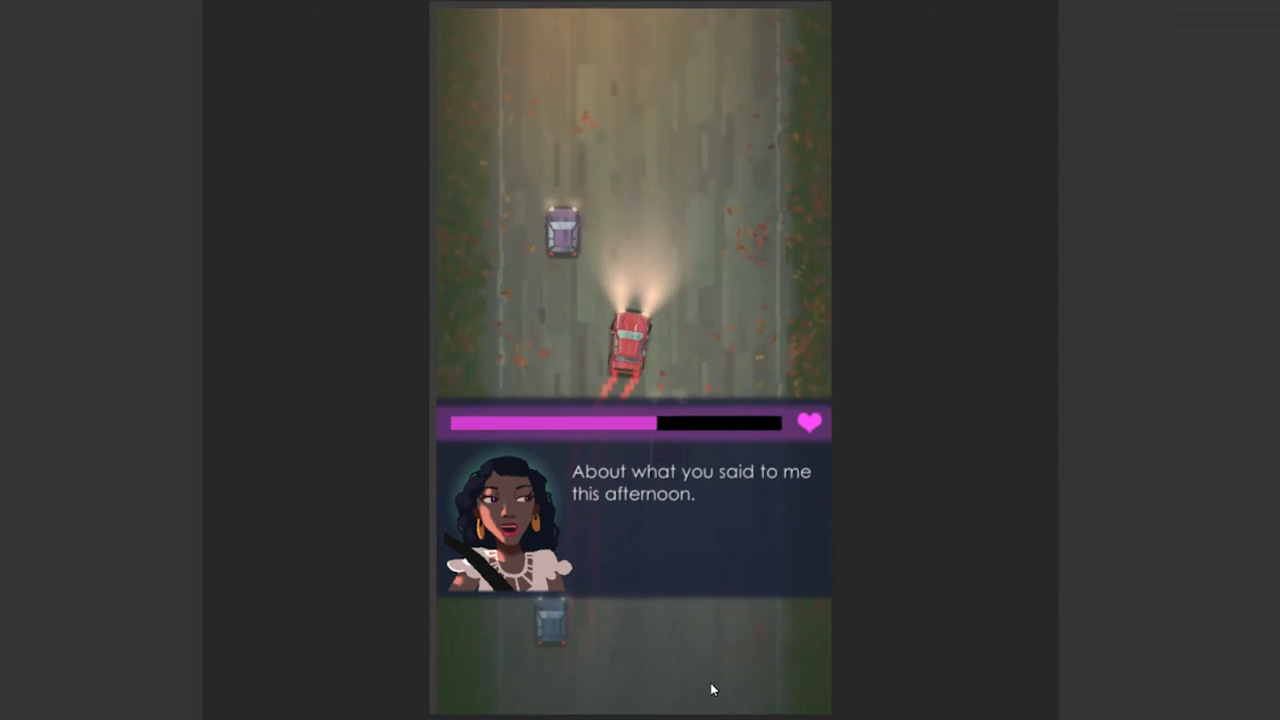
mouse_move(660, 685)
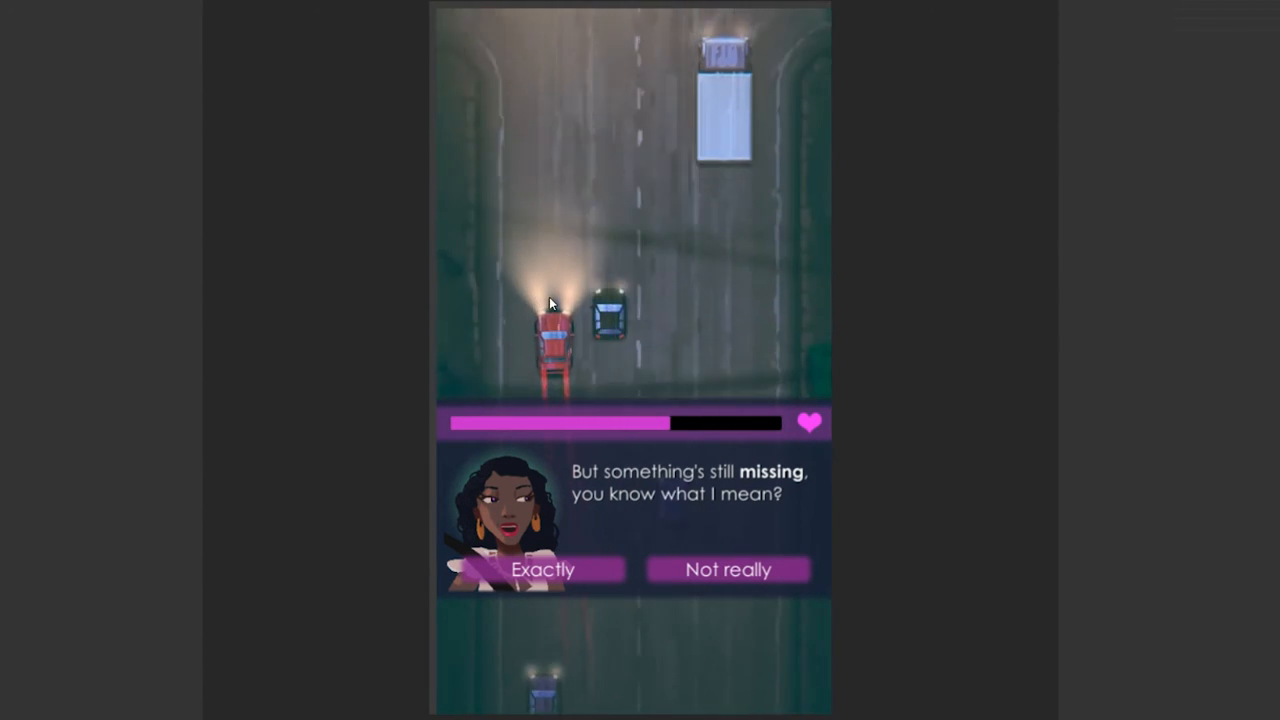
Answer 'Exactly' or 'Not really' about something missing, then keep driving.
click(543, 569)
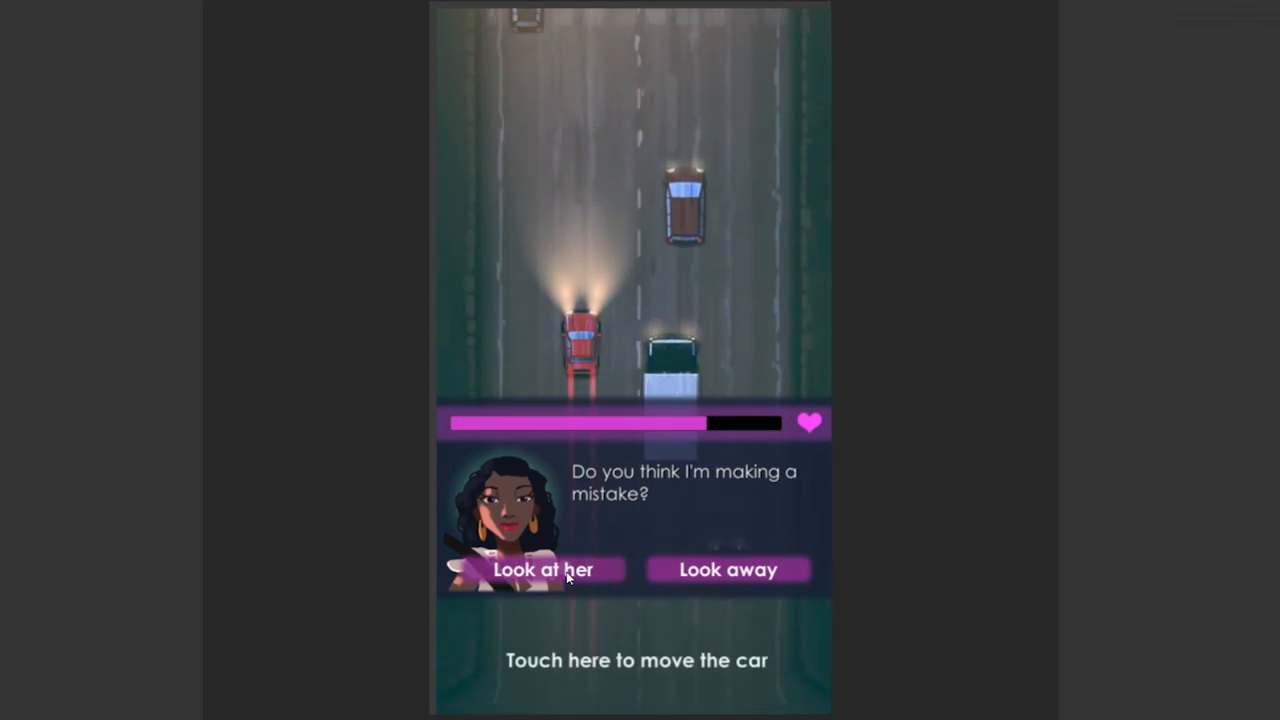
Respond to whether she's making a mistake and drive on to the credits.
click(543, 569)
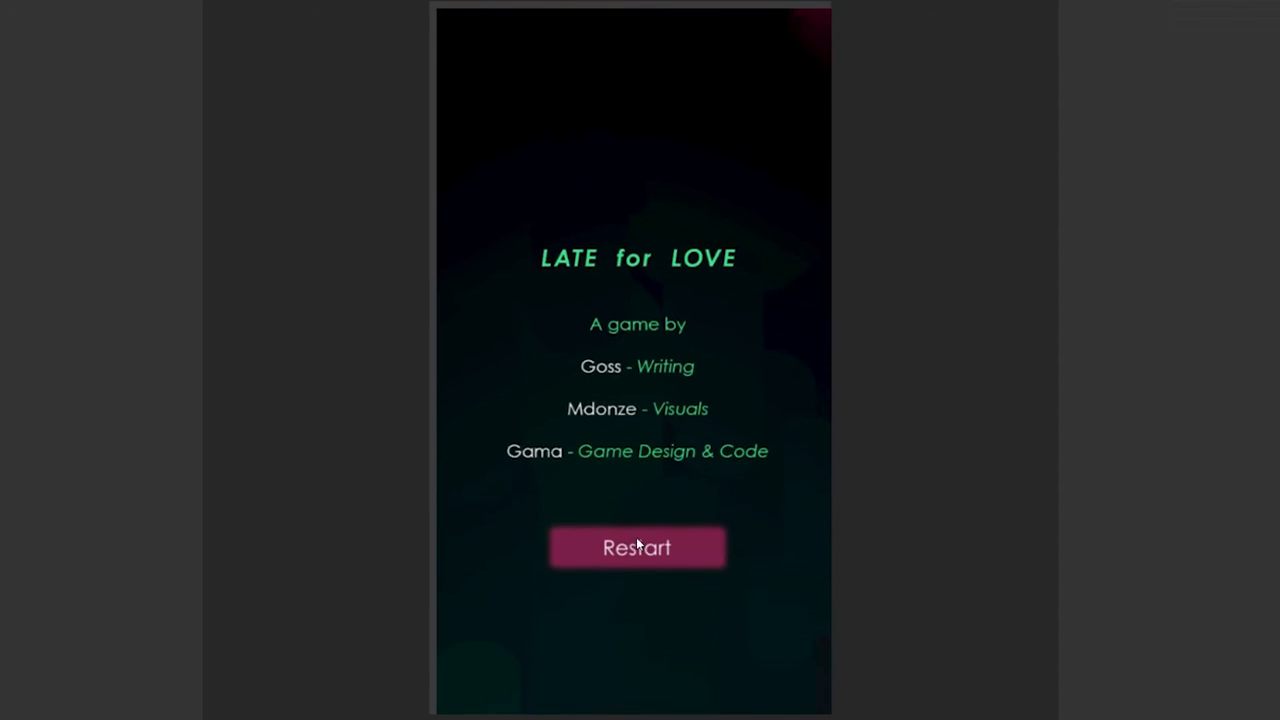
Restart from the credits and start a fresh drive from the title screen.
click(637, 547)
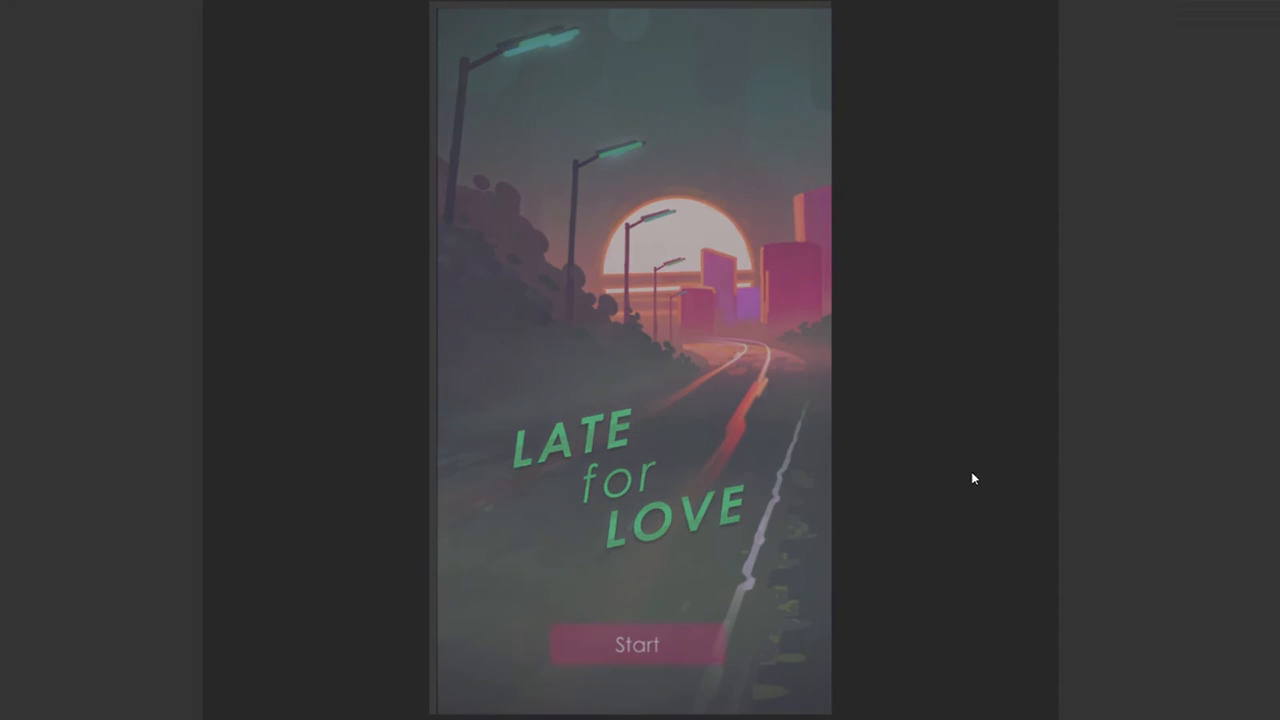
click(635, 643)
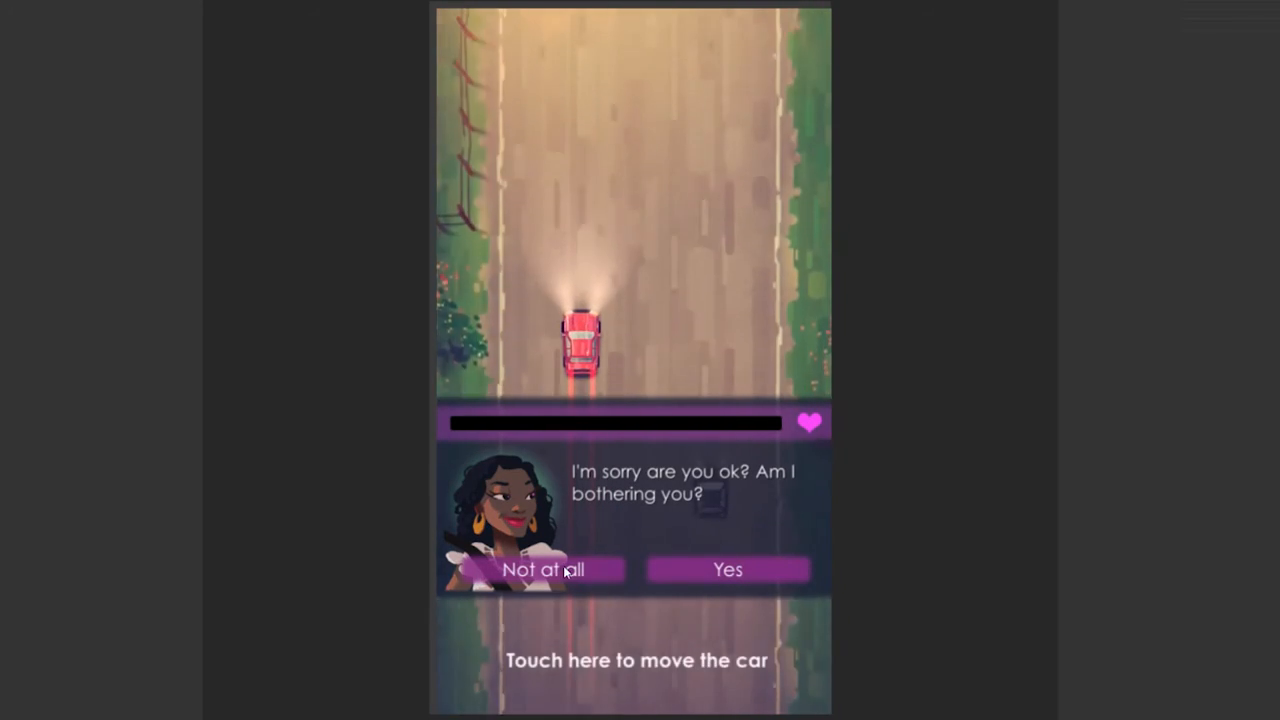
click(549, 569)
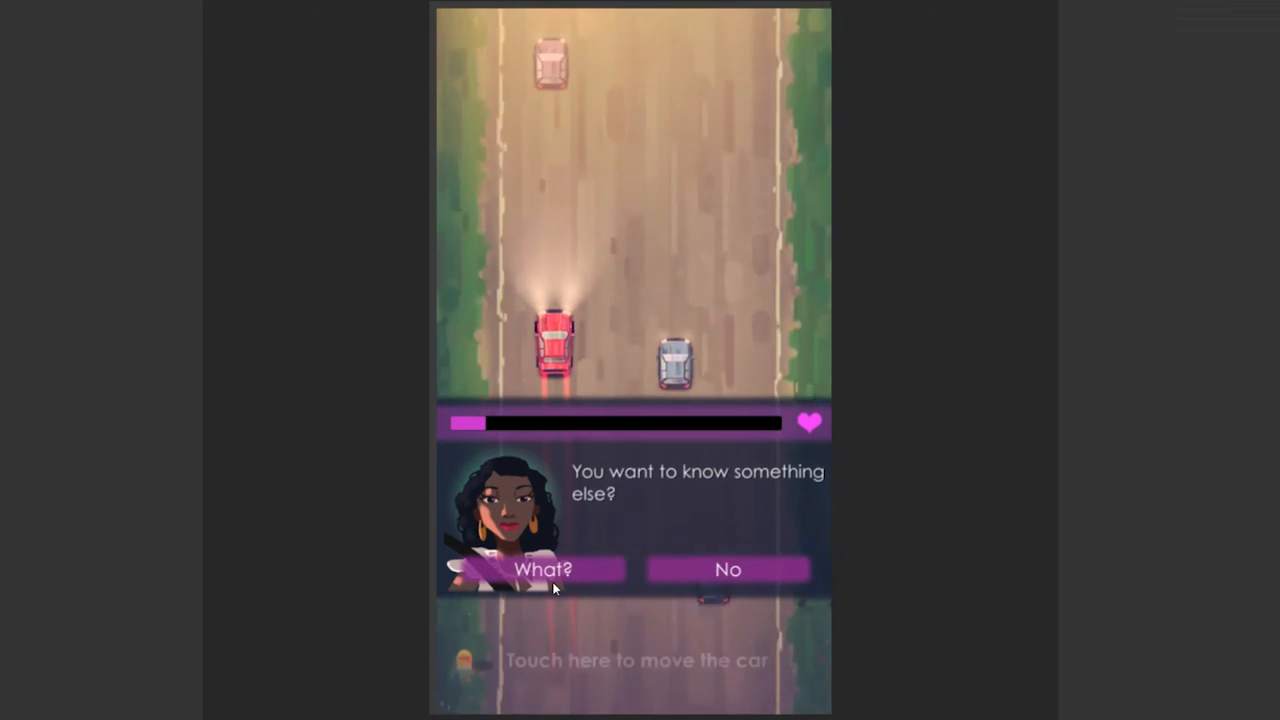
Ask what else she has to tell while driving toward the bike memory.
click(541, 569)
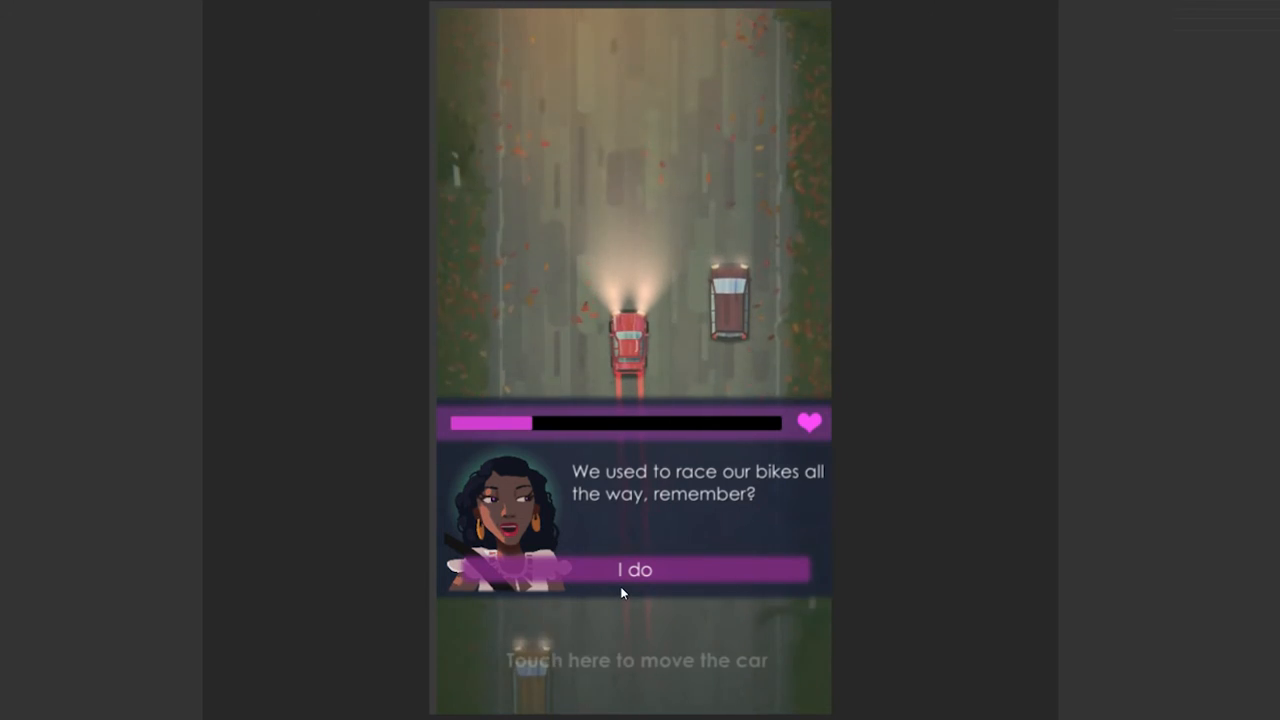
Reply 'I do' to remembering the bike races together.
click(637, 569)
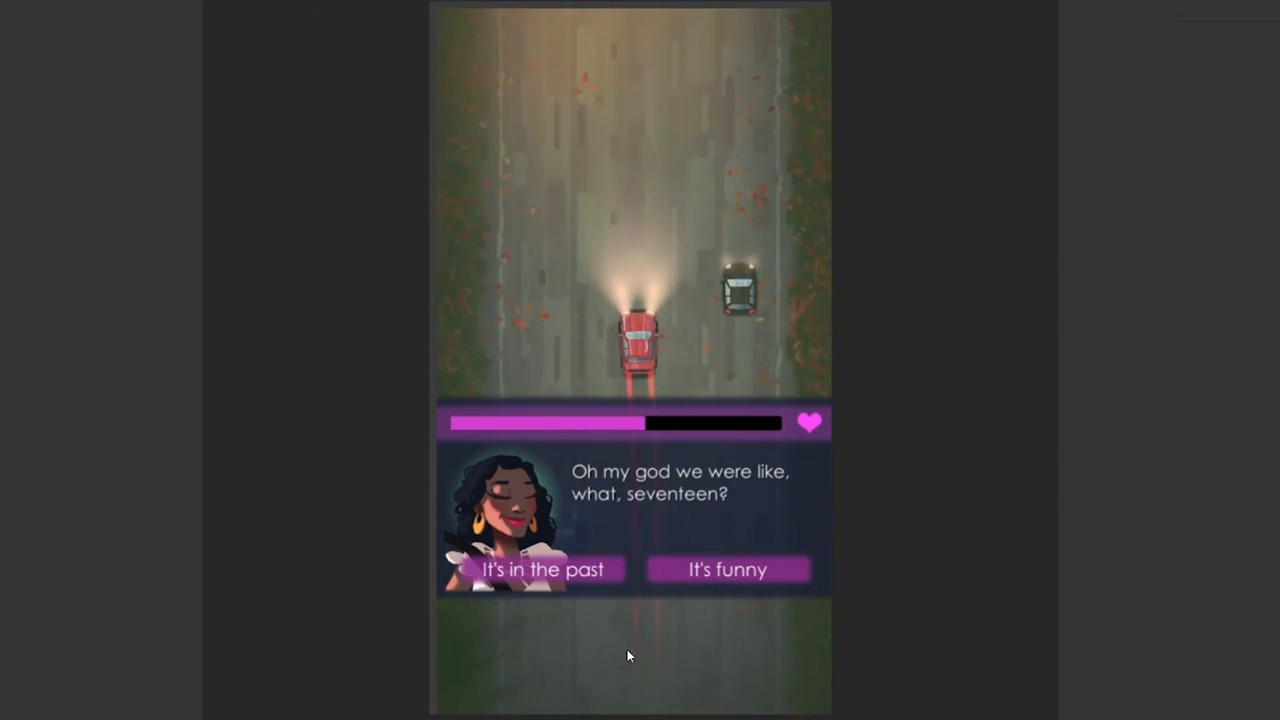
click(728, 569)
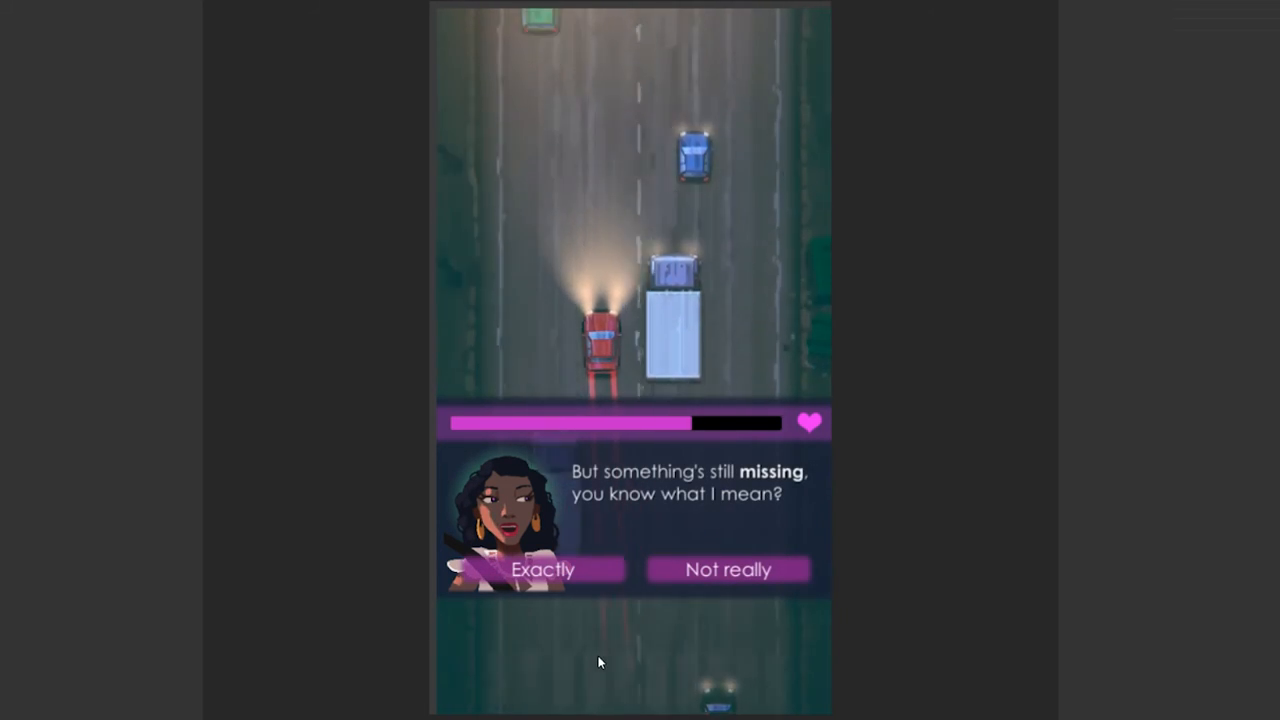
Answer whether you know what's missing, then drive on to 'Am I crazy?'.
click(542, 569)
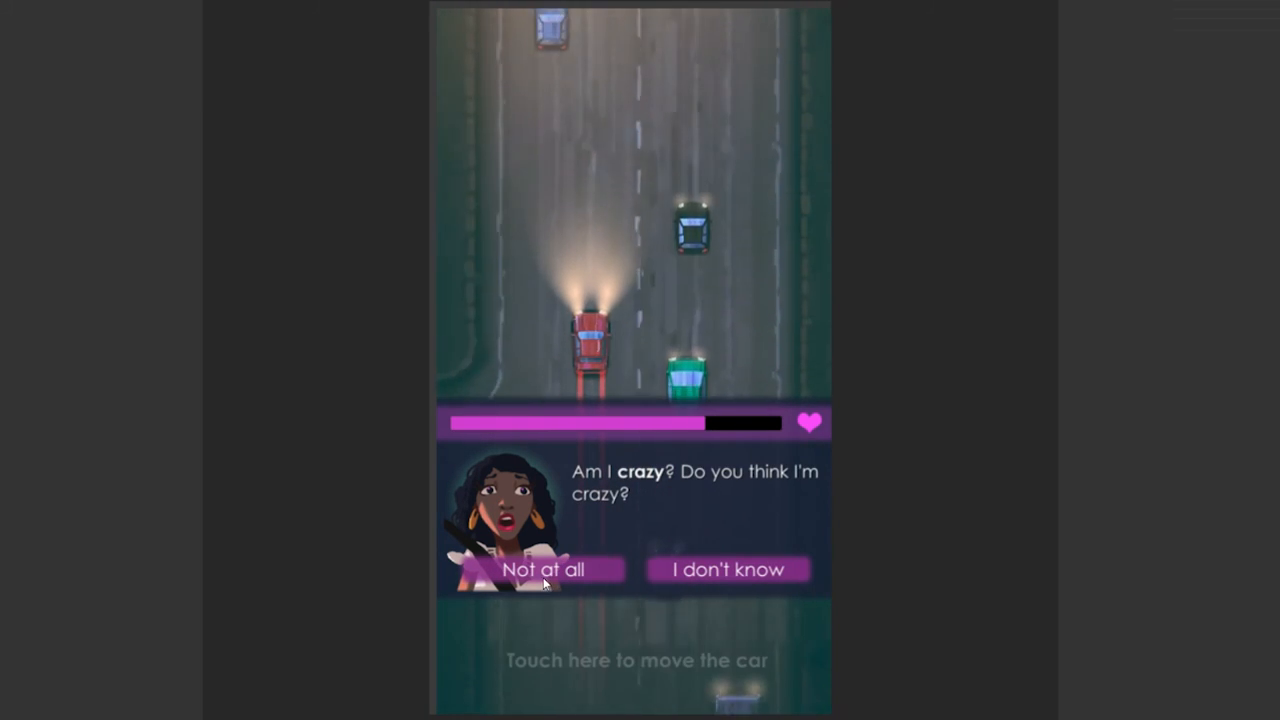
Answer whether she's crazy, then use Restart on the credits to reach the title screen.
click(543, 569)
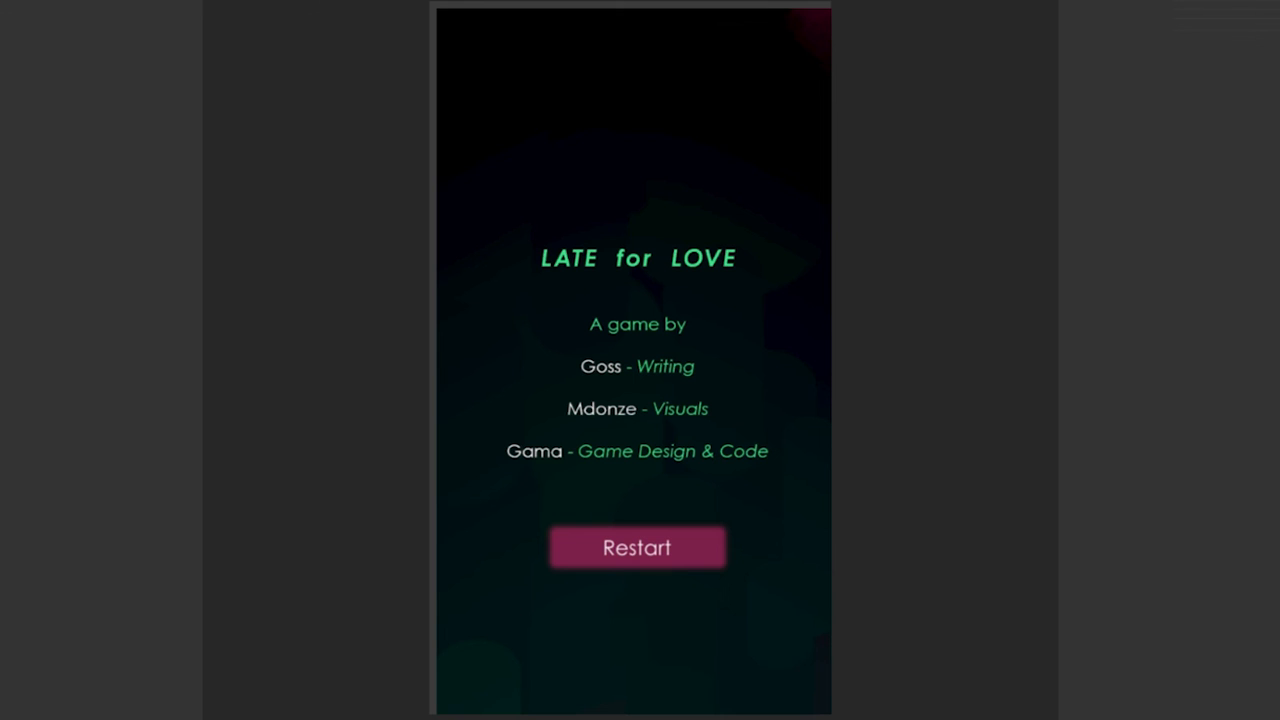
mouse_move(849, 681)
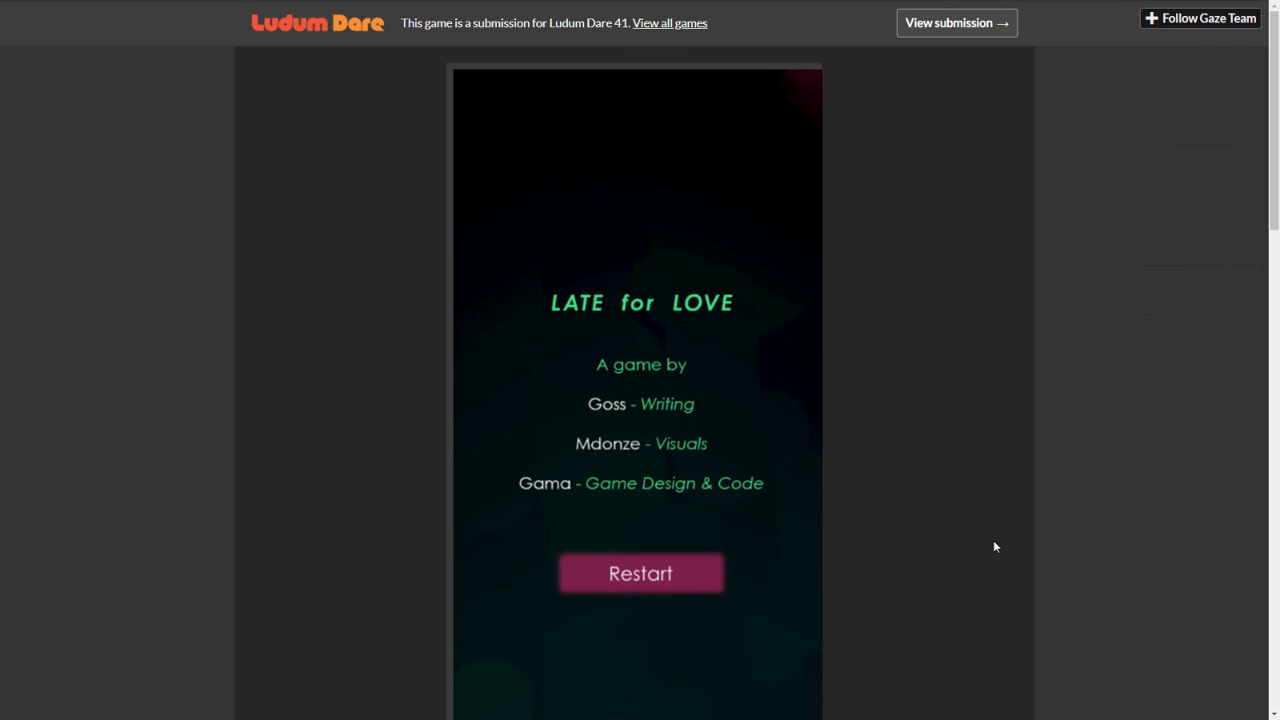
click(641, 573)
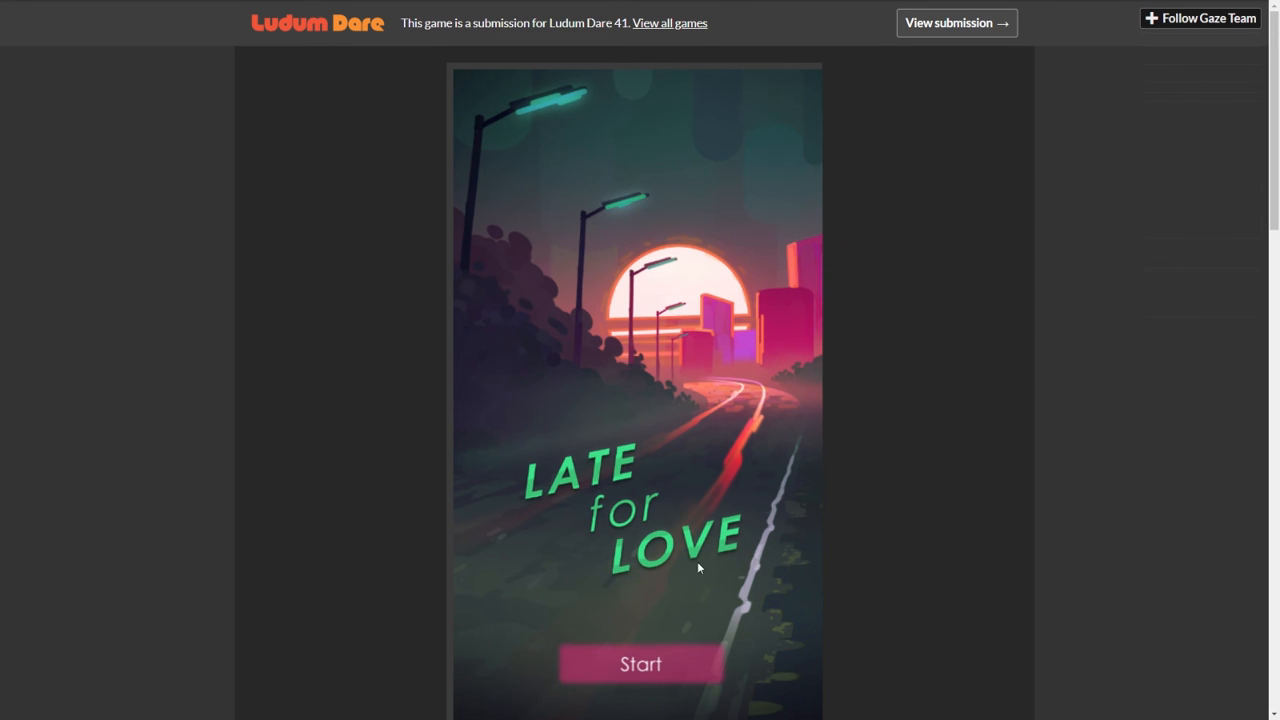
mouse_move(863, 485)
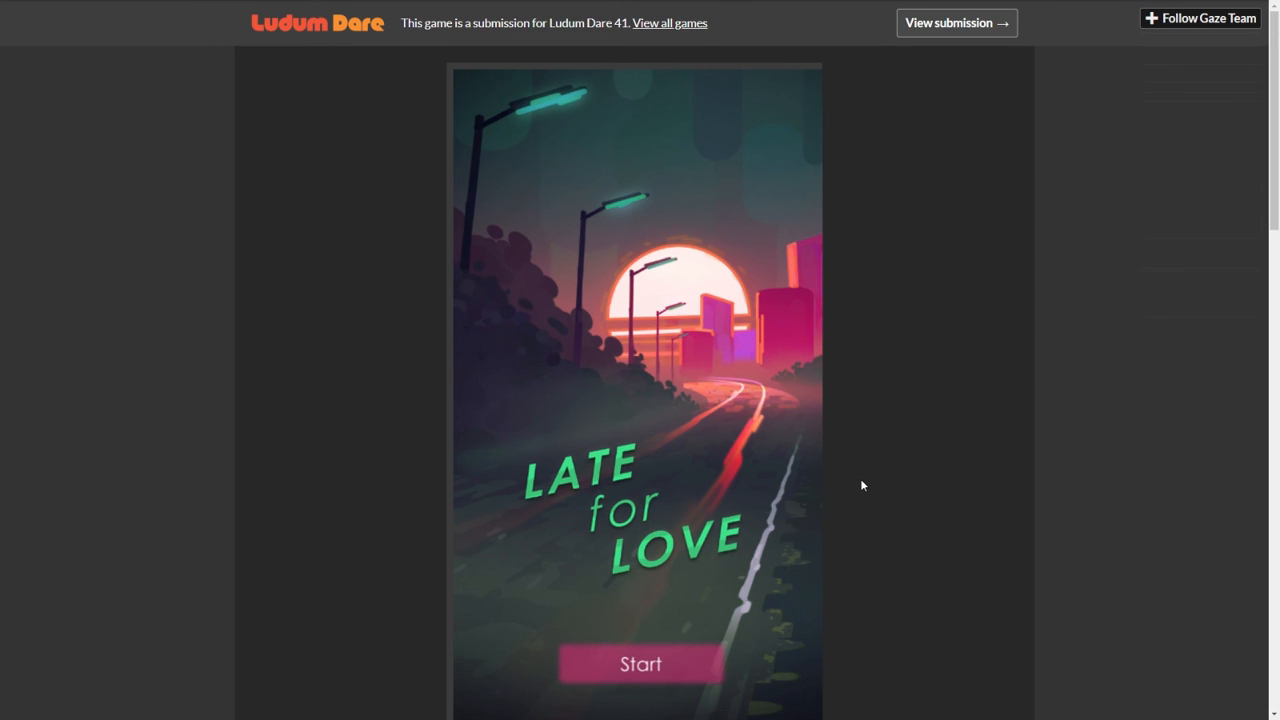
mouse_move(912, 439)
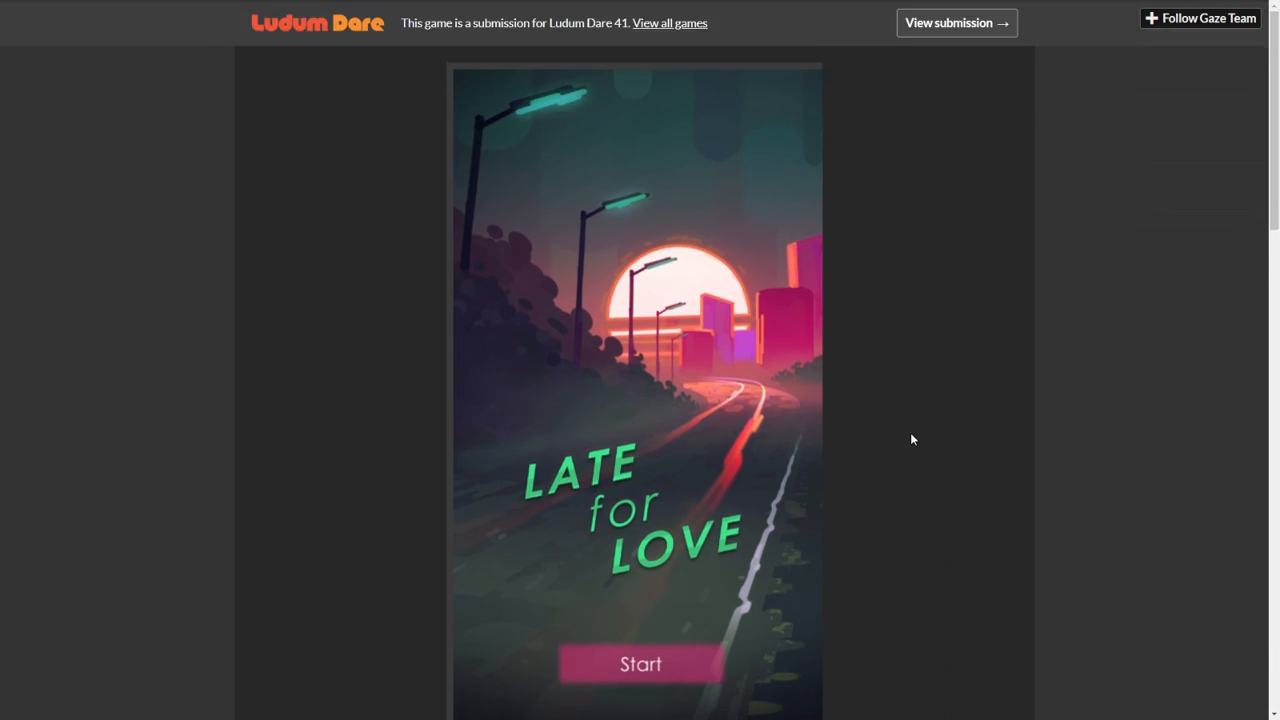
mouse_move(992, 331)
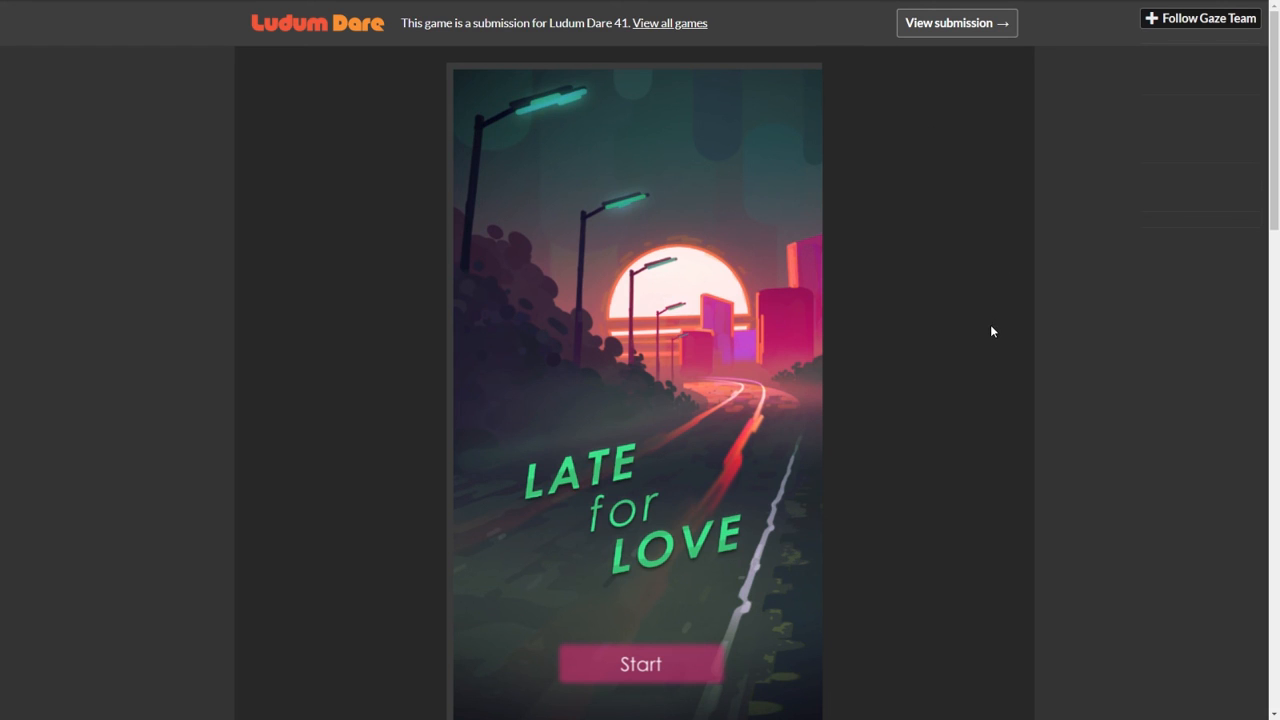
mouse_move(684, 244)
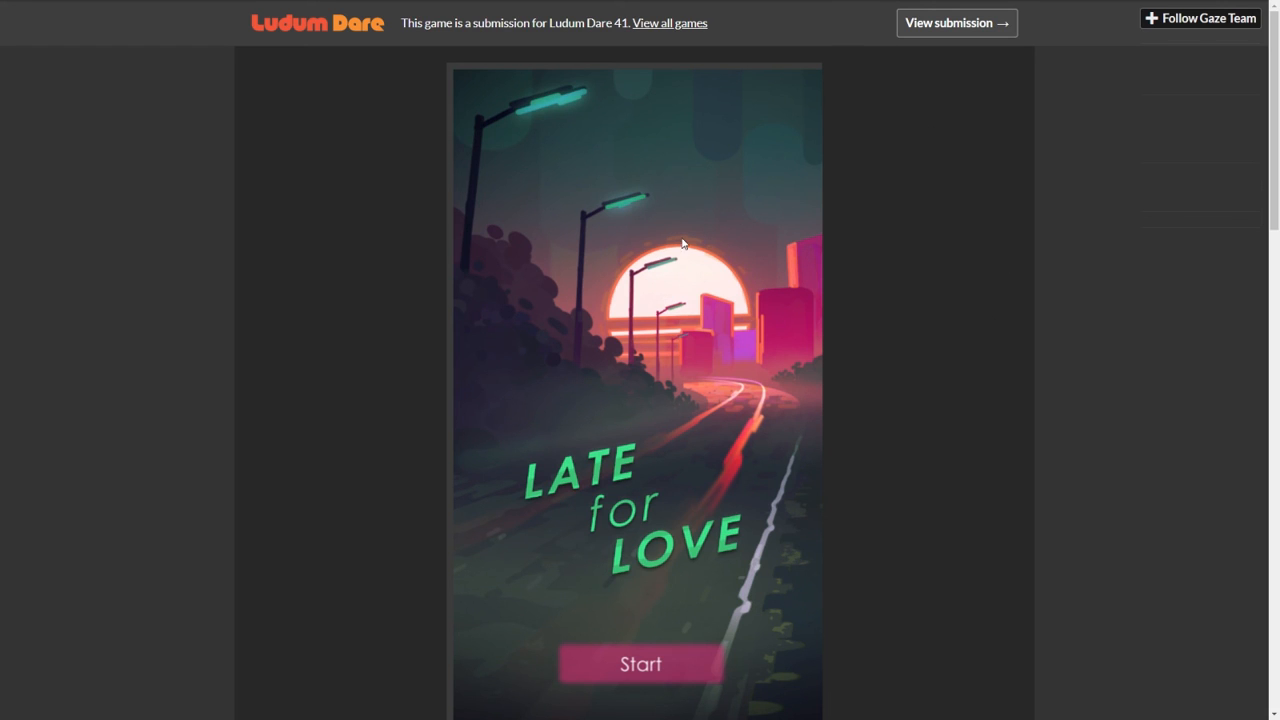
mouse_move(945, 335)
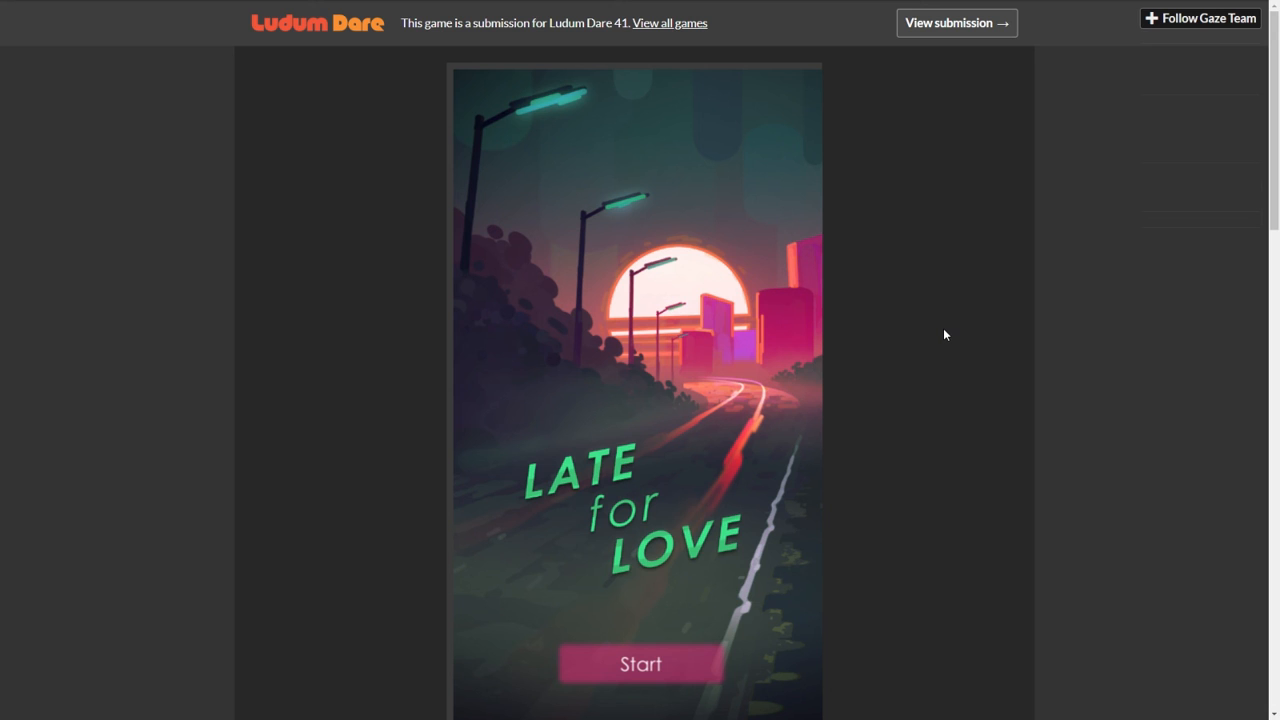
mouse_move(768, 337)
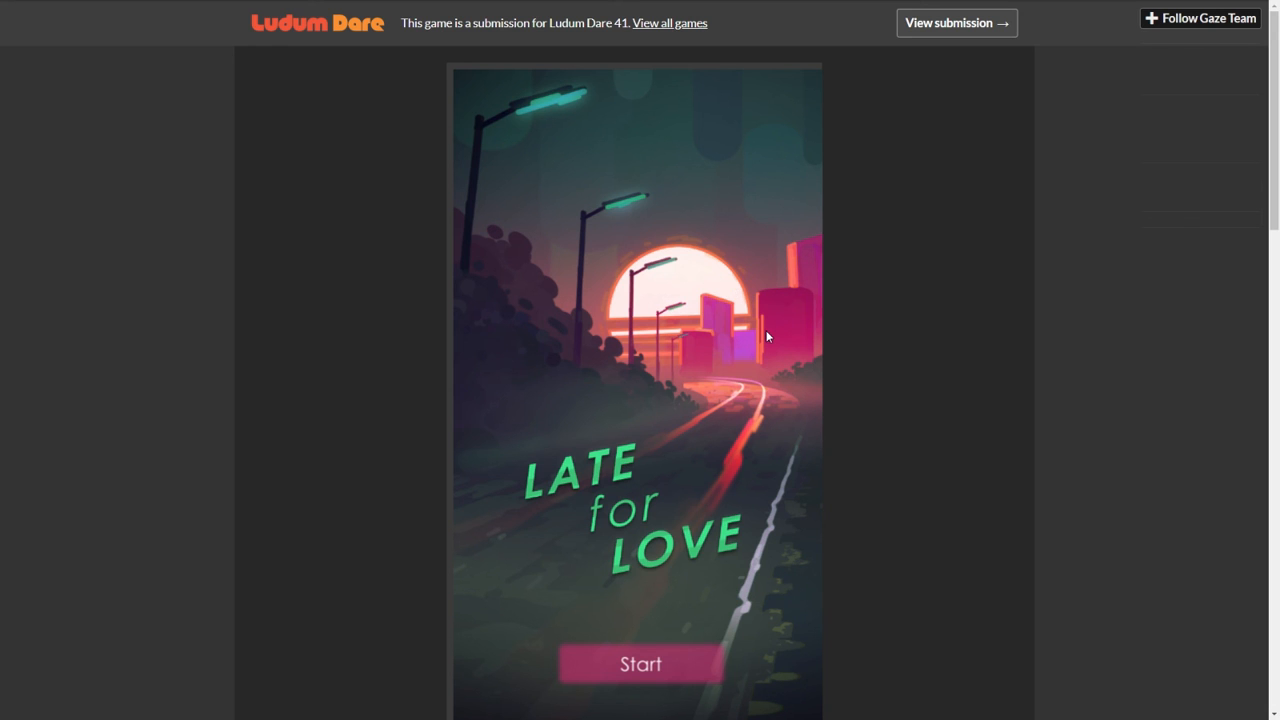